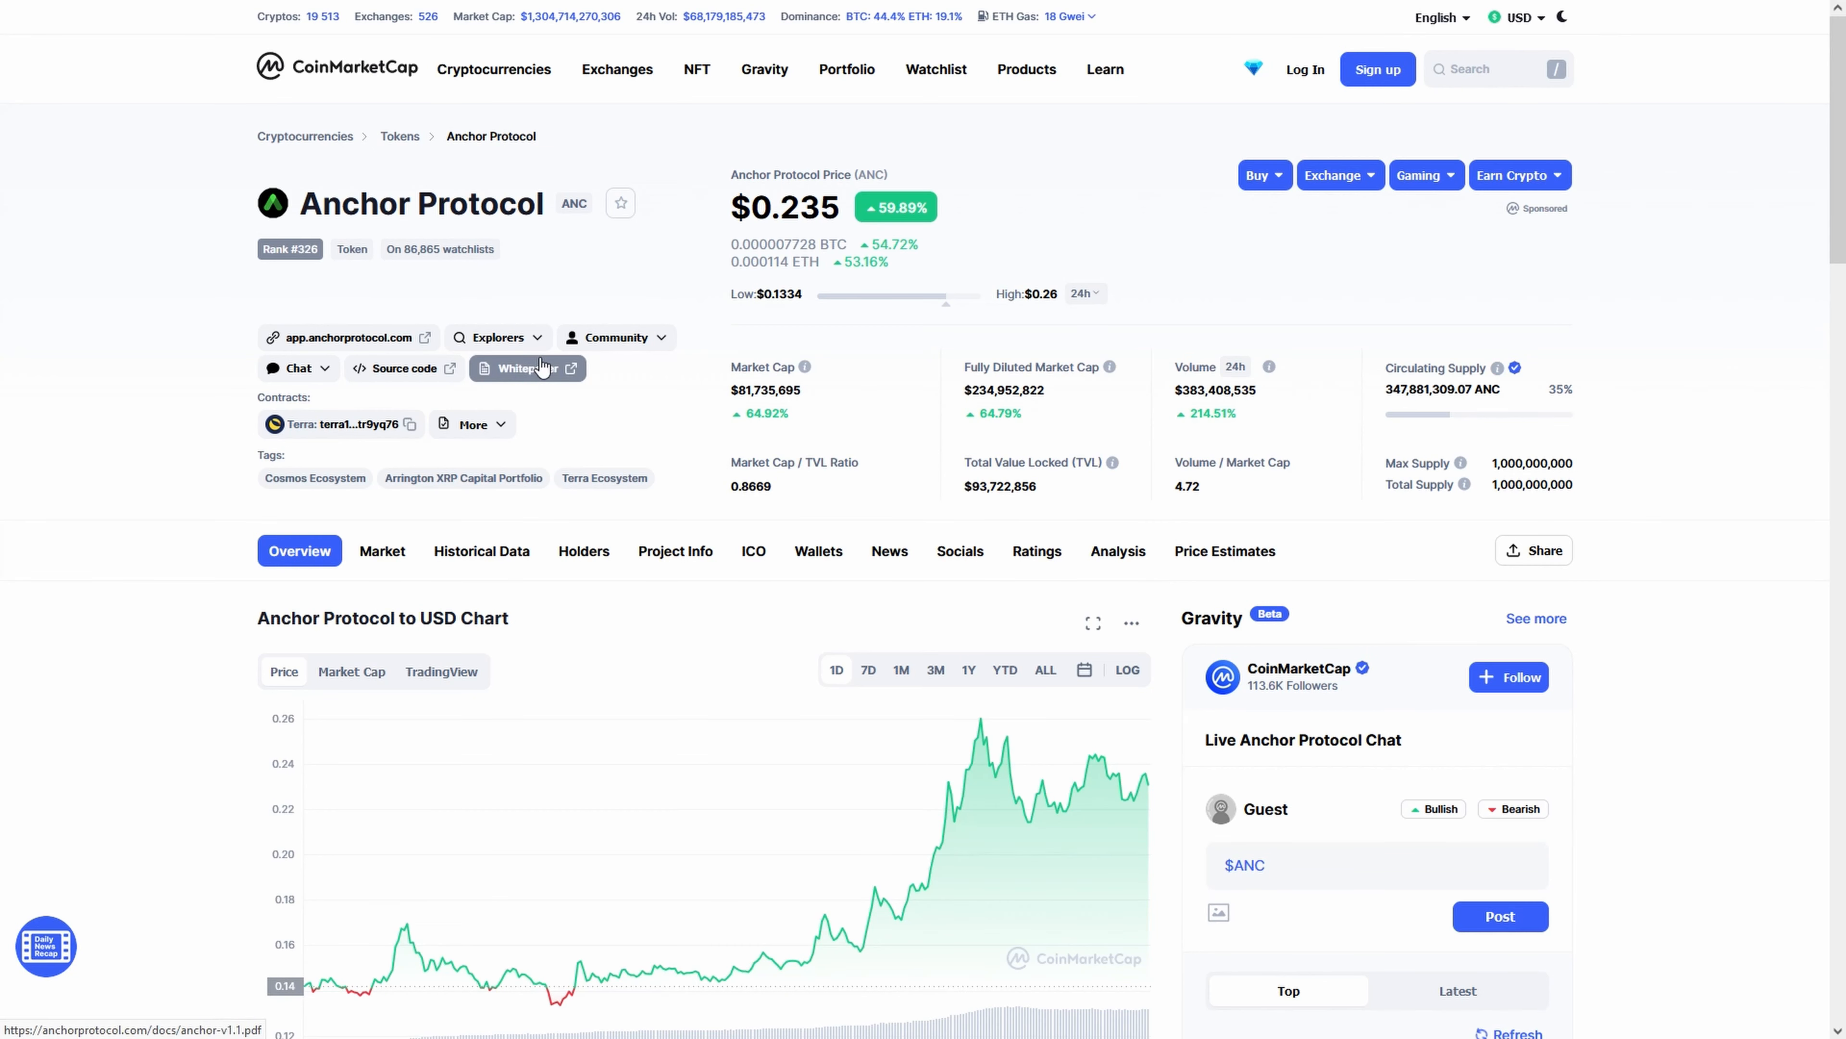
# - Follow the app.anchorprotocol.com link and view the dashboard's stablecoin and collateral market stats
pyautogui.click(520, 367)
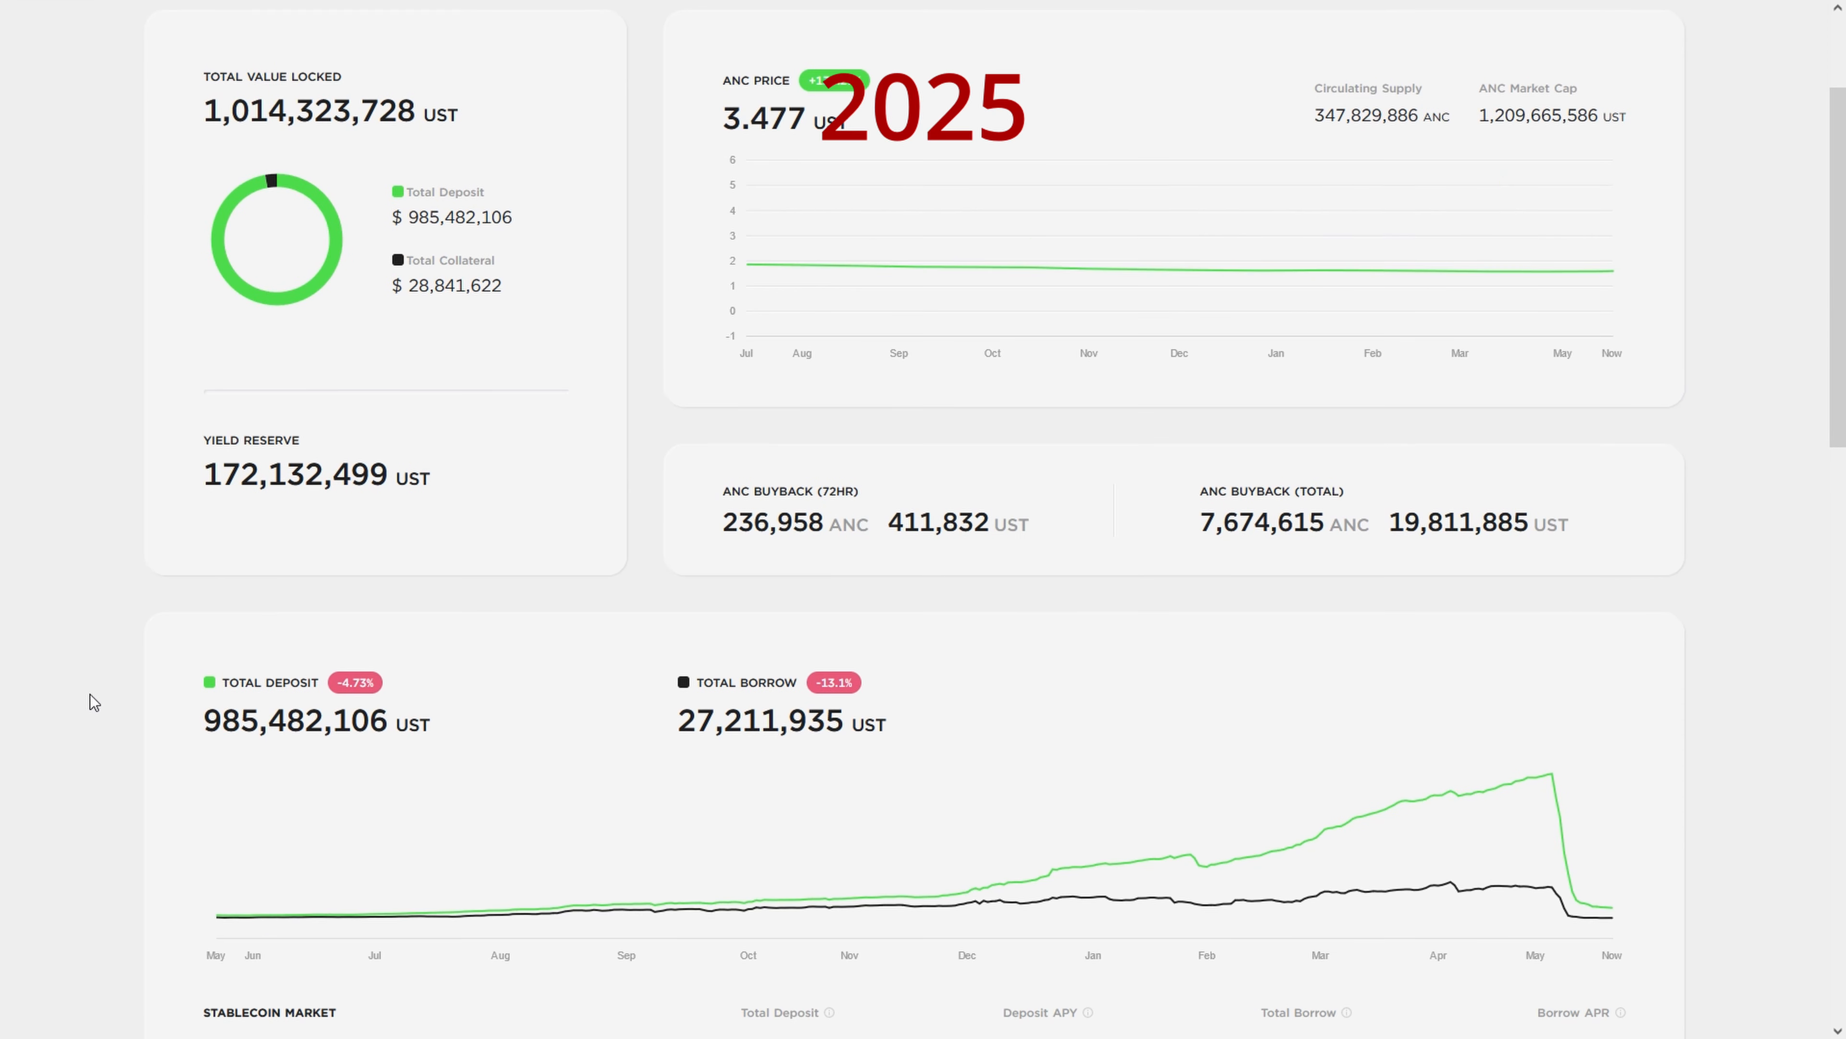
pyautogui.scroll(-3)
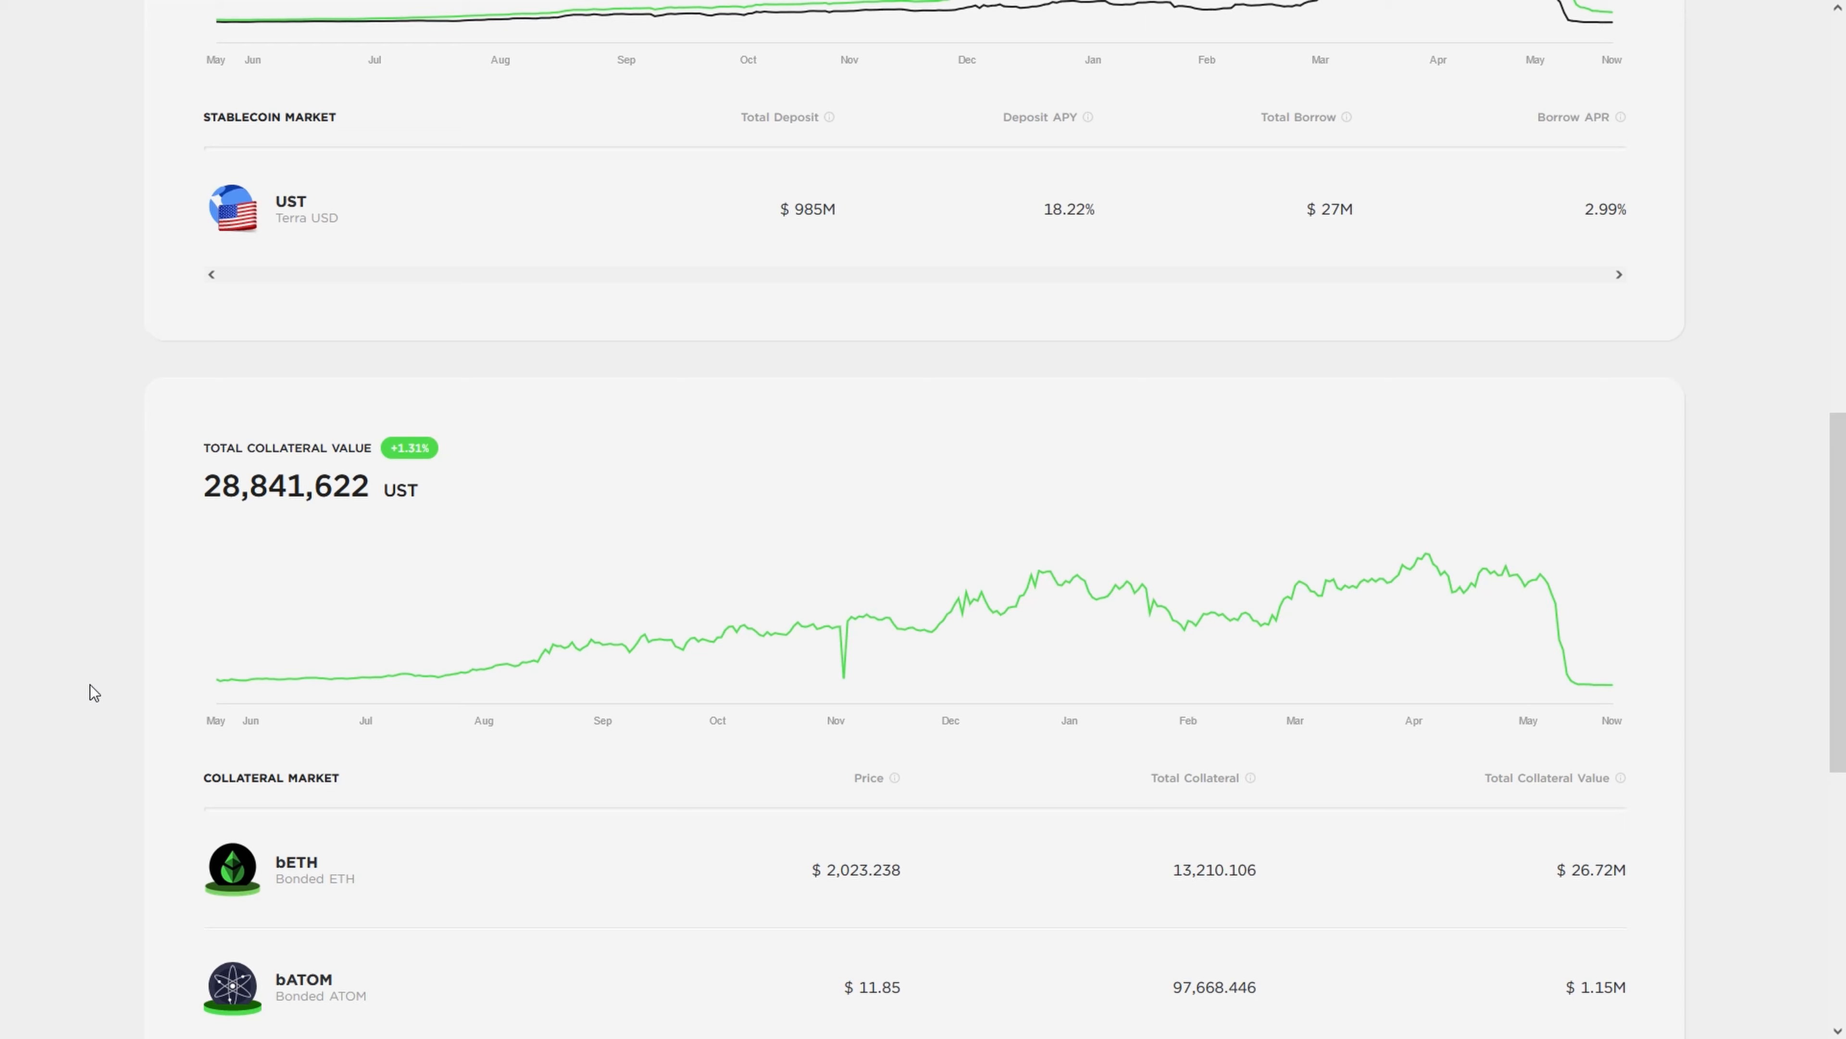